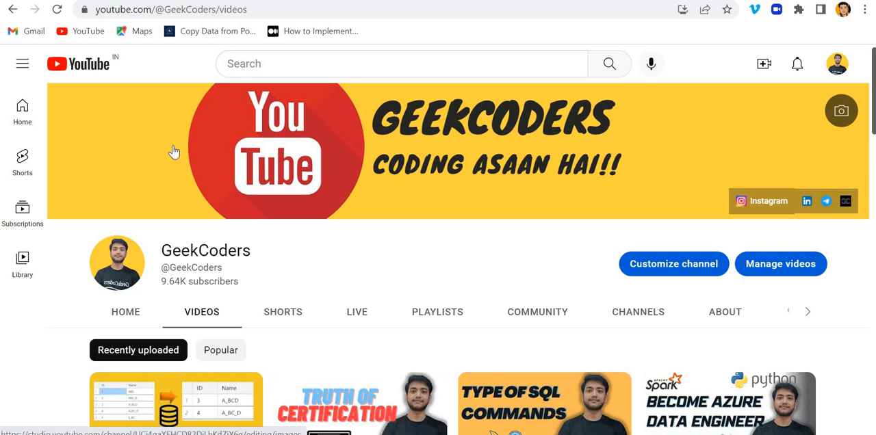
Rerun the CSV read and add a display(df) cell showing all 126 flight rows
scroll(down, 3)
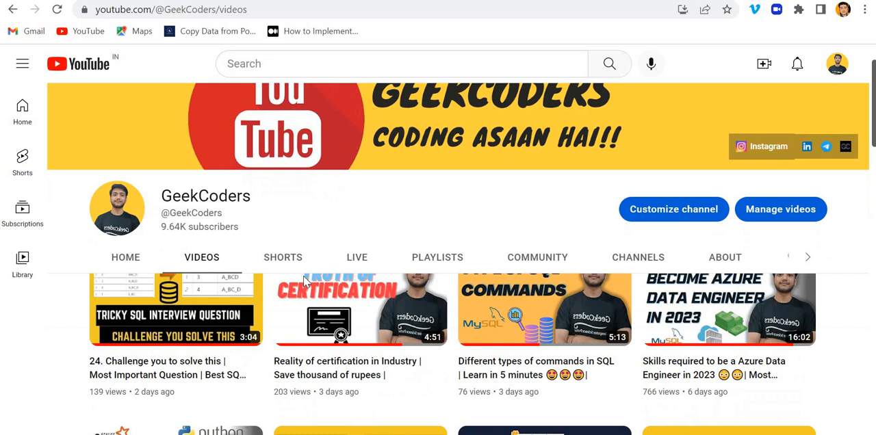
scroll(down, 3)
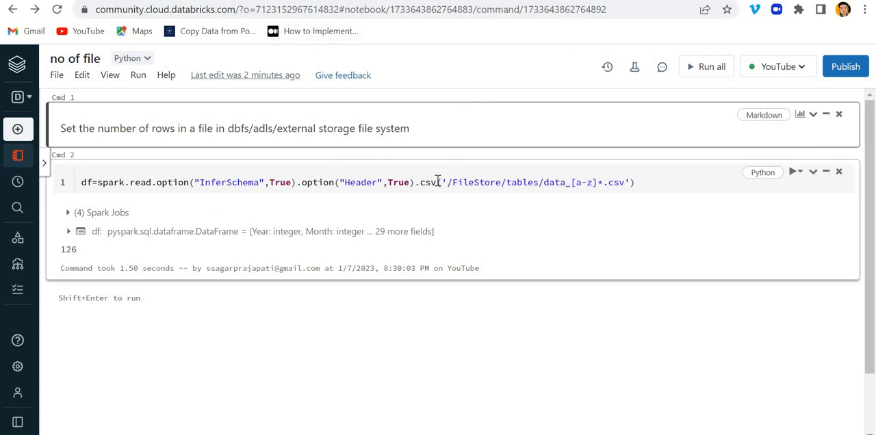
drag(448, 182, 626, 182)
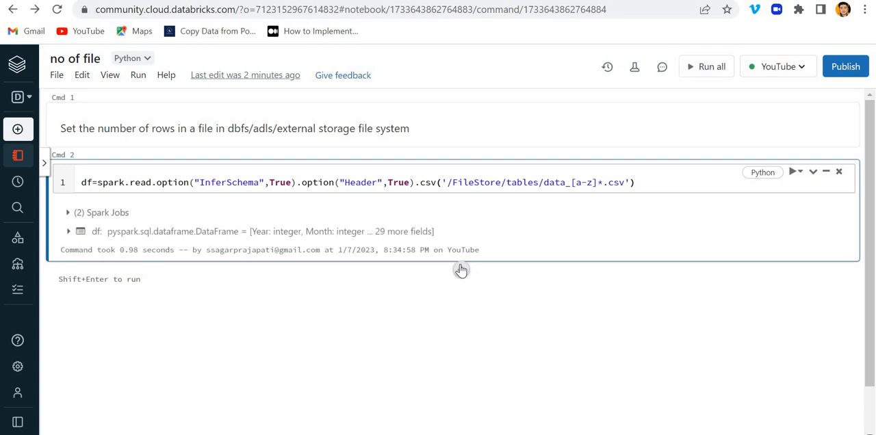
text(dis)
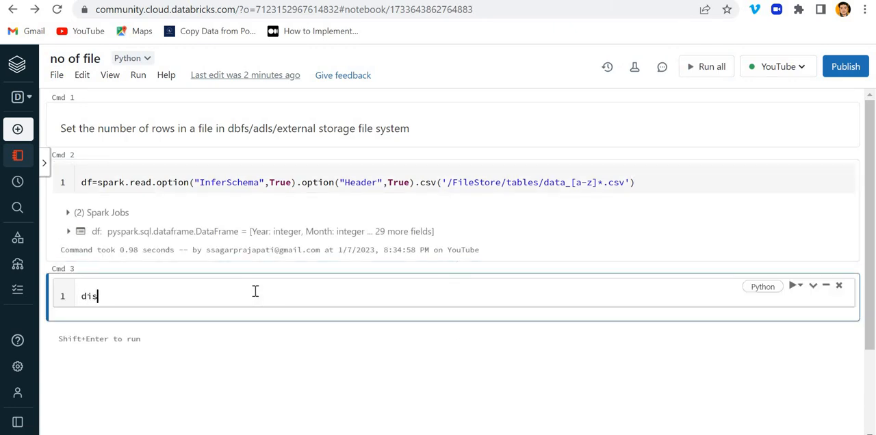
text(p)
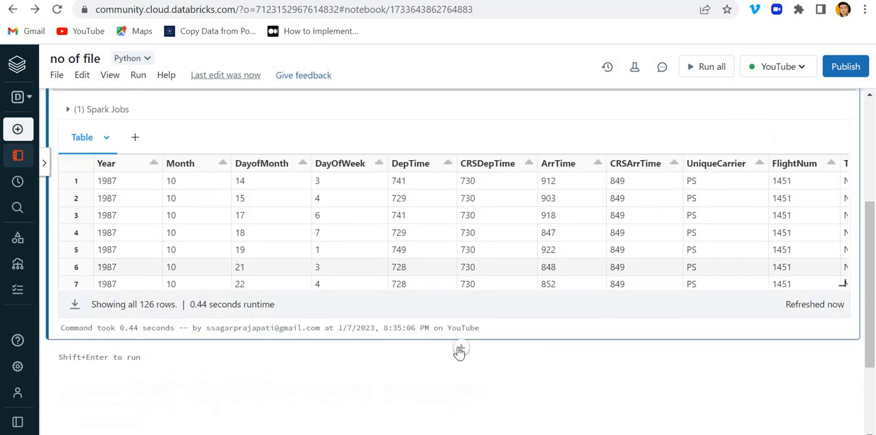
Run df.write.mode('overwrite').save('/FileStore/tables/output/test_123/') in a new cell
click(460, 349)
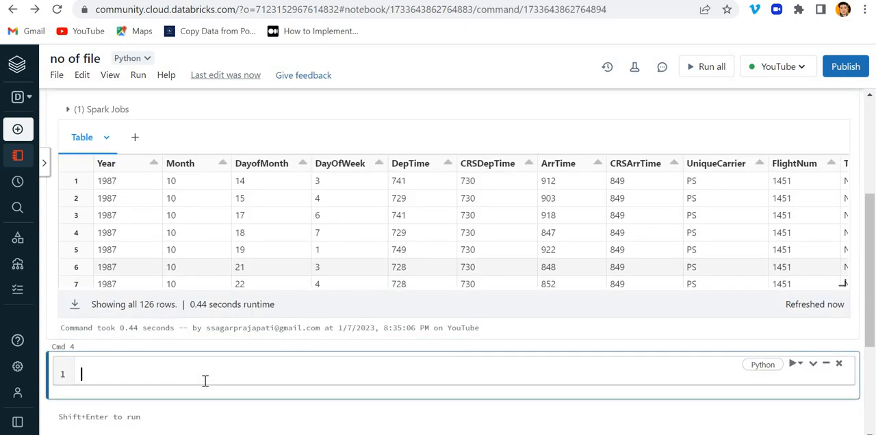
text(d)
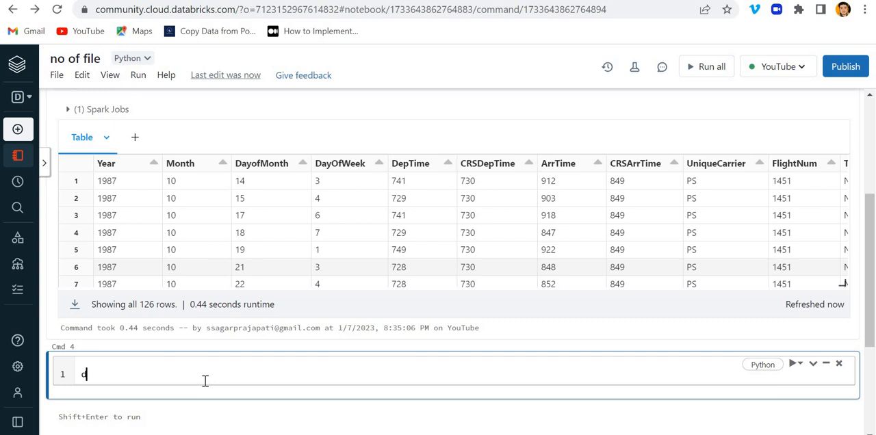
text(f.write.a)
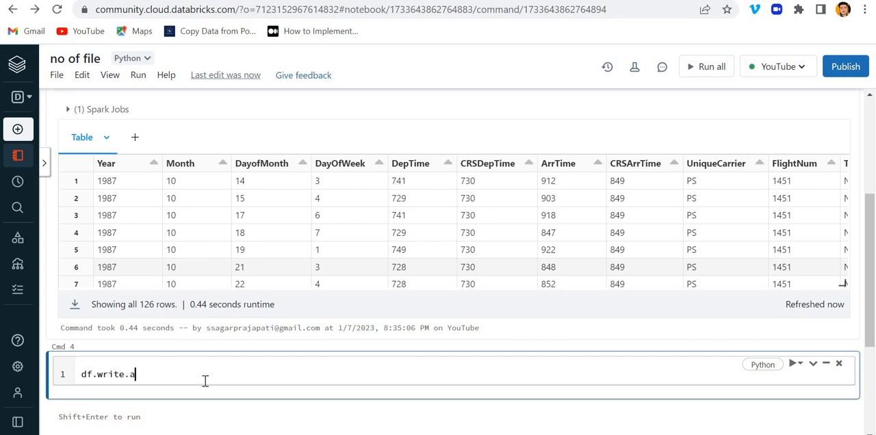
text(mode('overwrite)
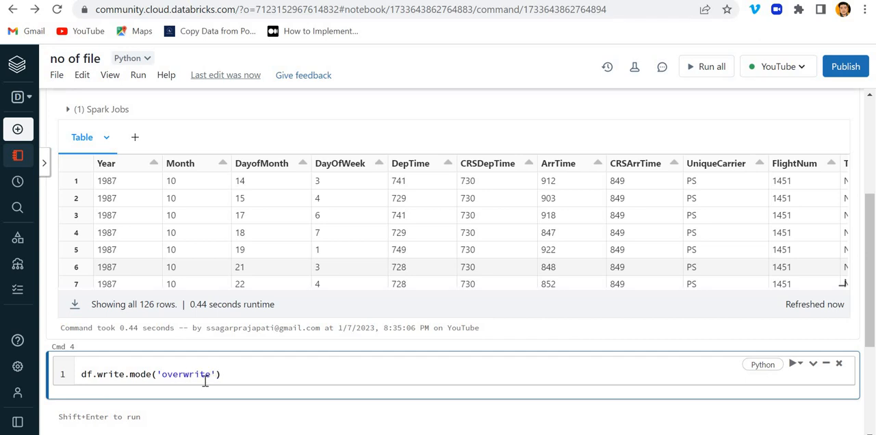
text(.save())
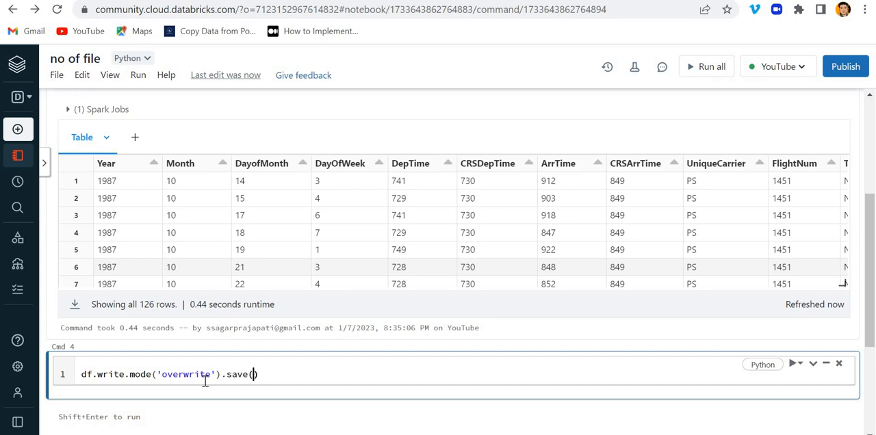
text('')
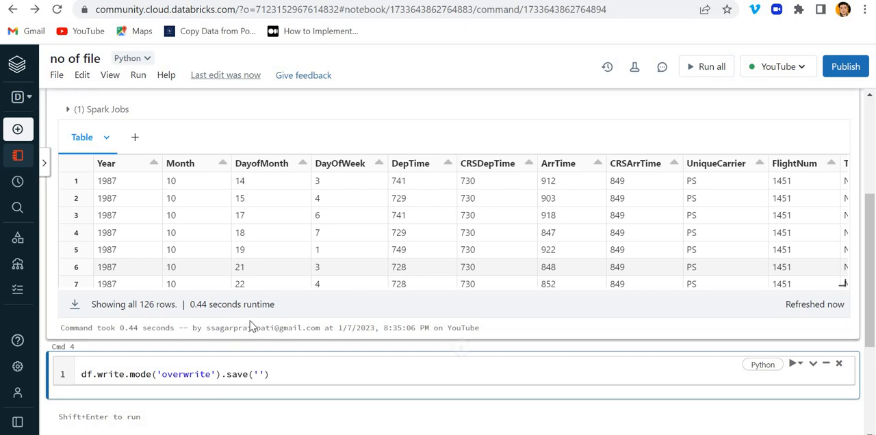
scroll(up, 3)
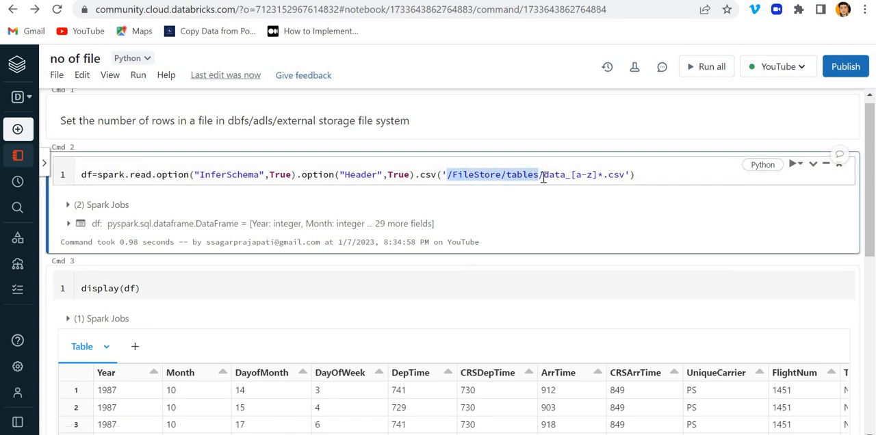
scroll(down, 3)
text(df.write.mode('overwrite').save('/FileStore/tables/)
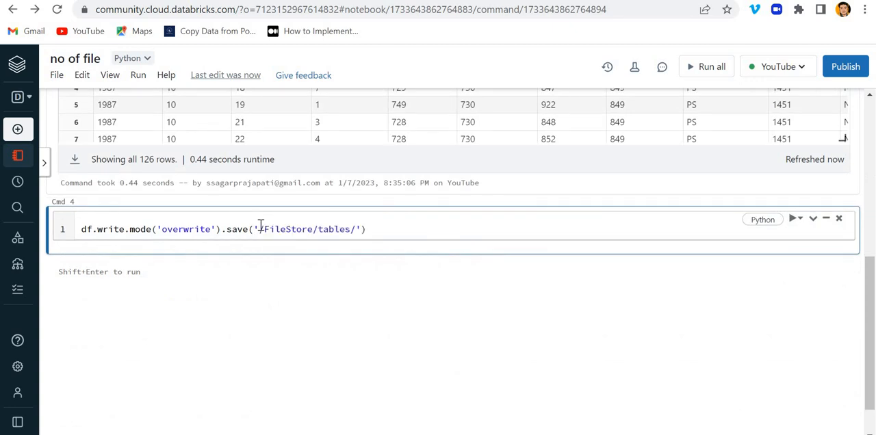
text(output)
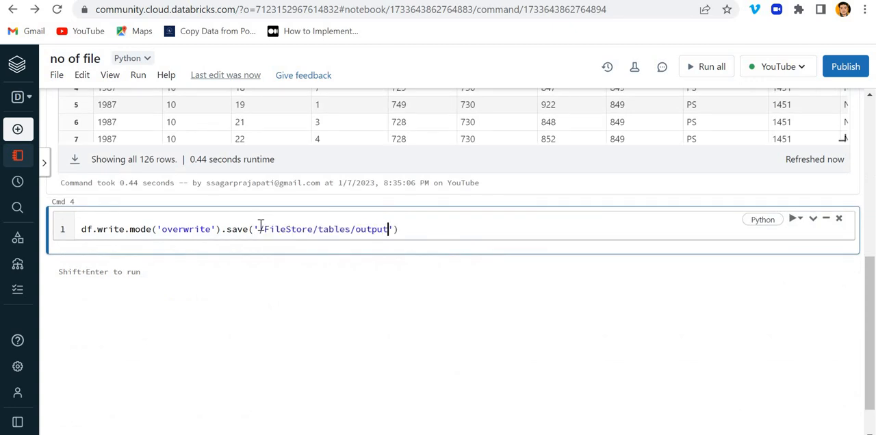
text(/)
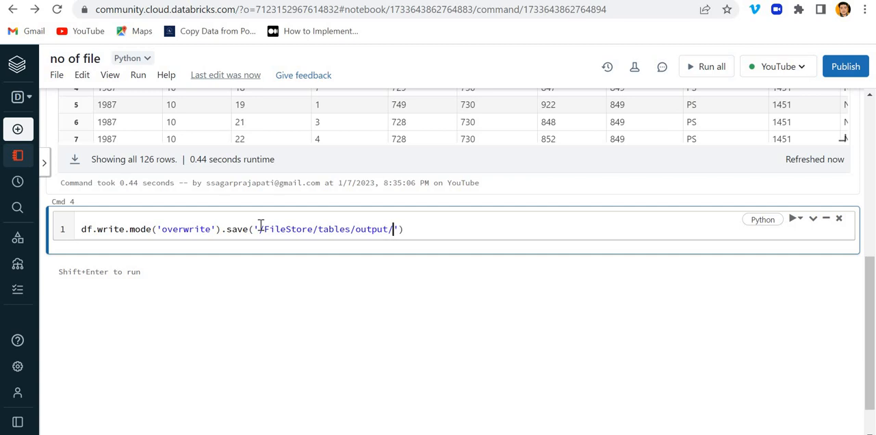
text(test_12)
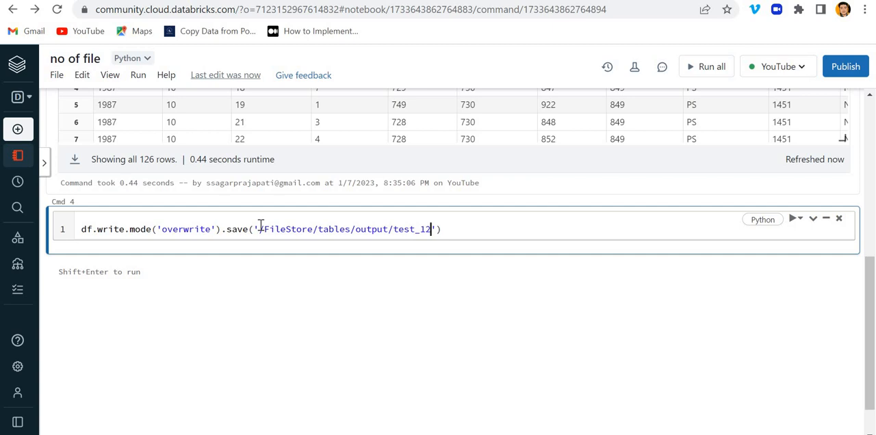
text(3/)
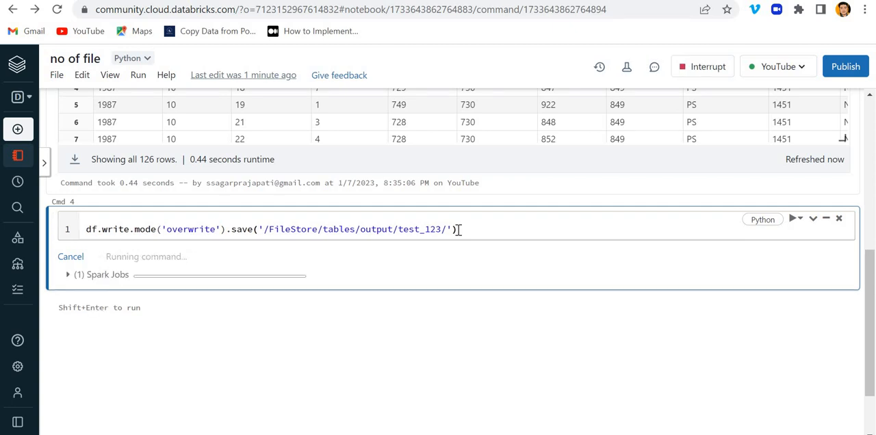
mouse_move(461, 301)
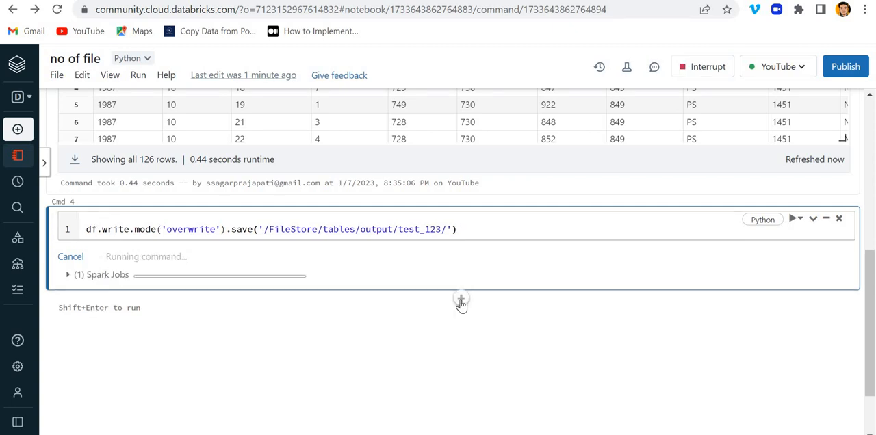
List /FileStore/tables/output/test_123/ with dbutils.fs.ls, showing _delta_log and parquet part files
click(461, 299)
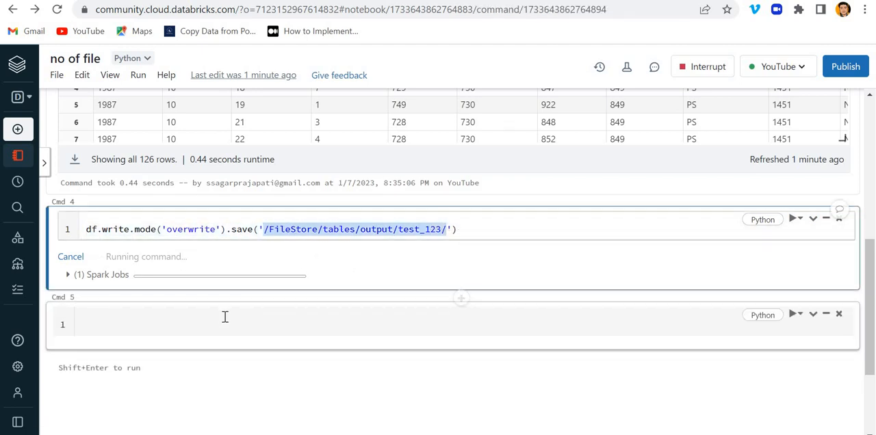
text(d)
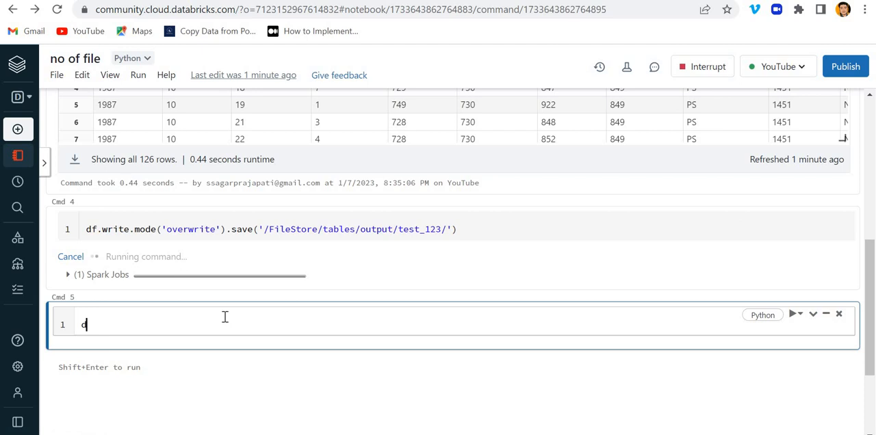
text(butils.fs)
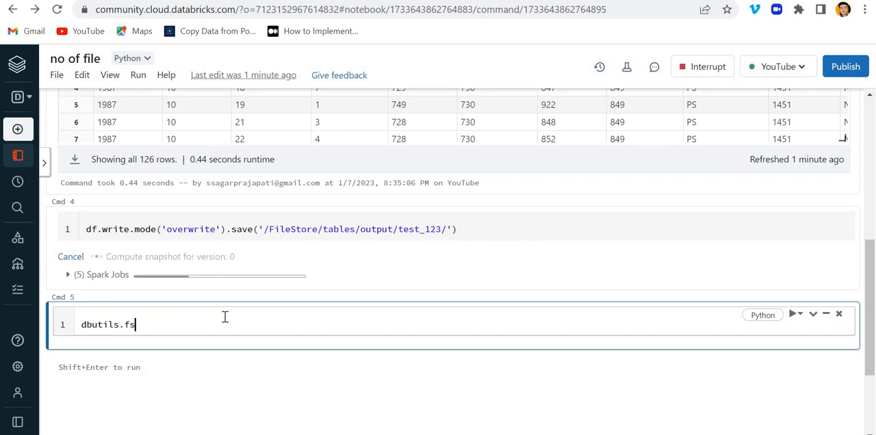
text(.ls(''))
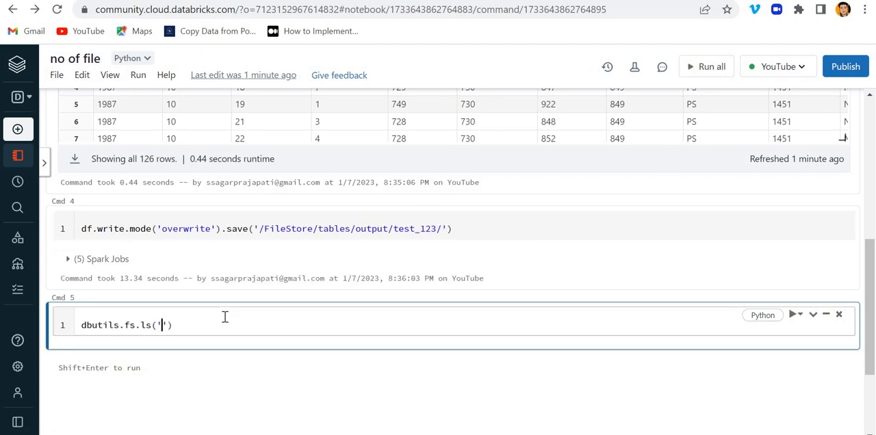
text(/FileStore/tables/output/test_123/)
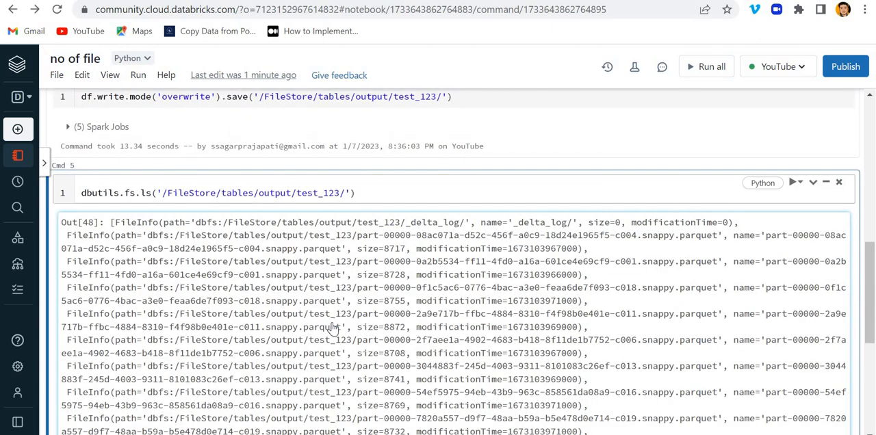
mouse_move(452, 282)
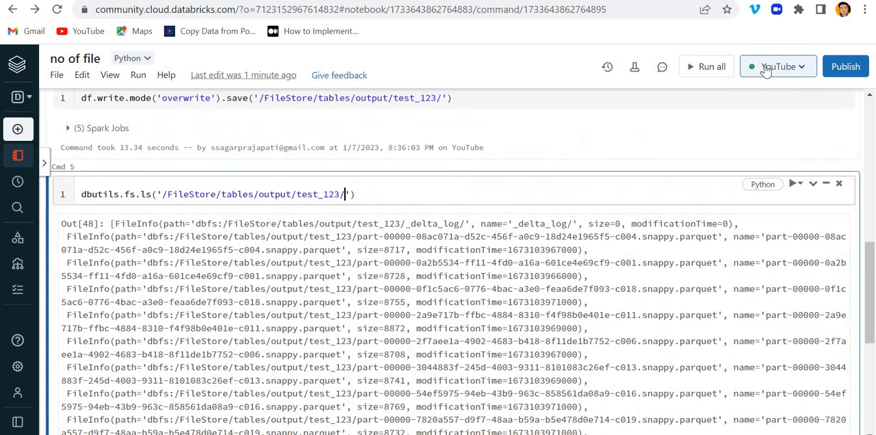
click(779, 66)
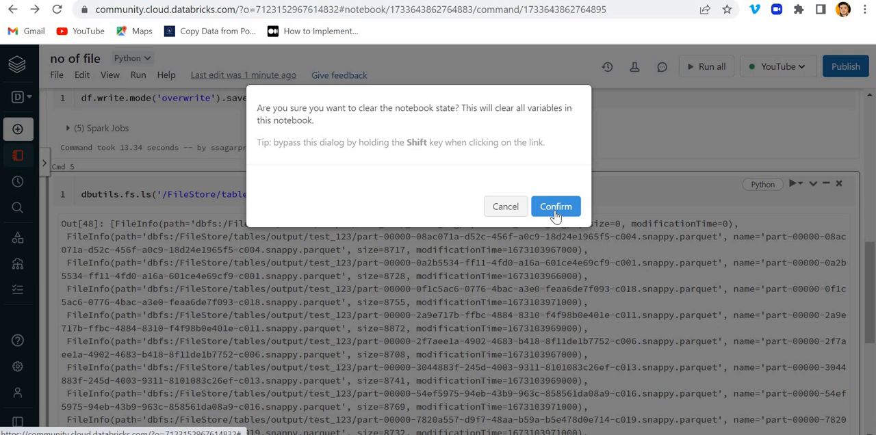
Clear notebook state, rerun writing to test_1/, and select its single parquet file path
click(556, 206)
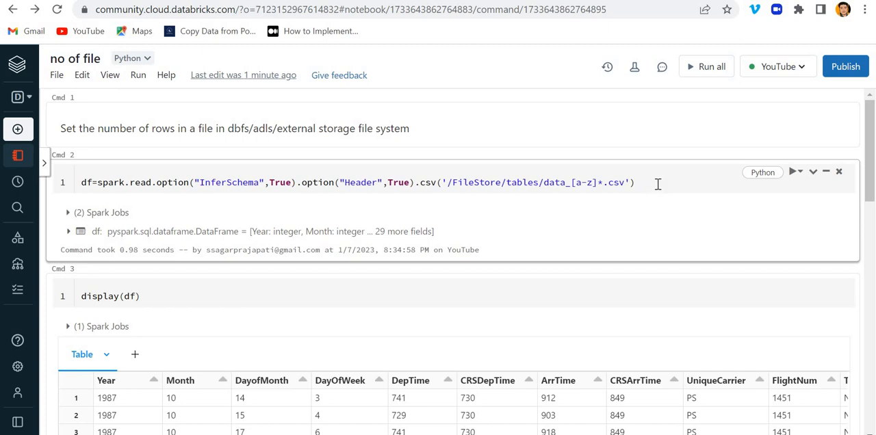
scroll(down, 3)
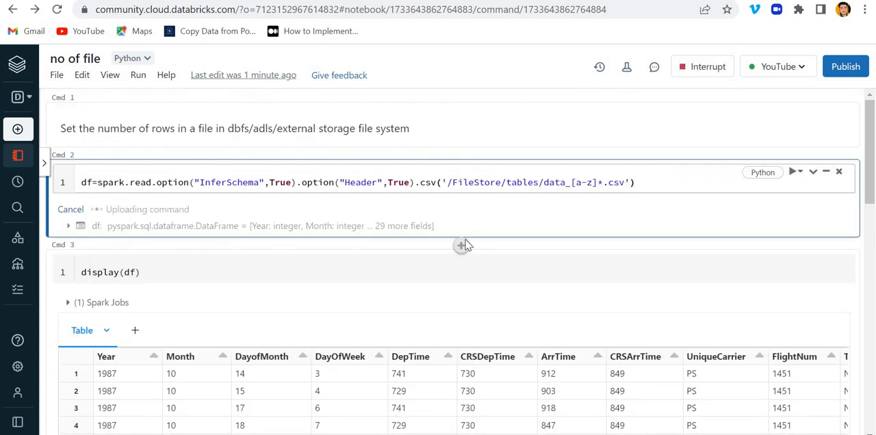
scroll(down, 3)
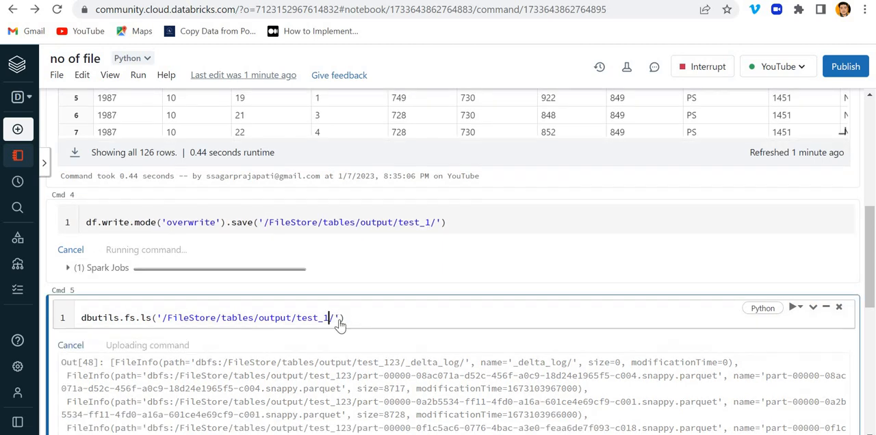
scroll(down, 3)
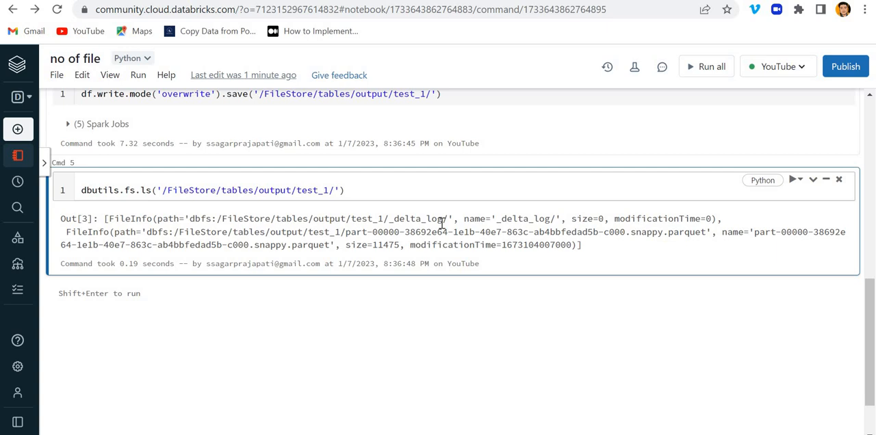
double_click(415, 218)
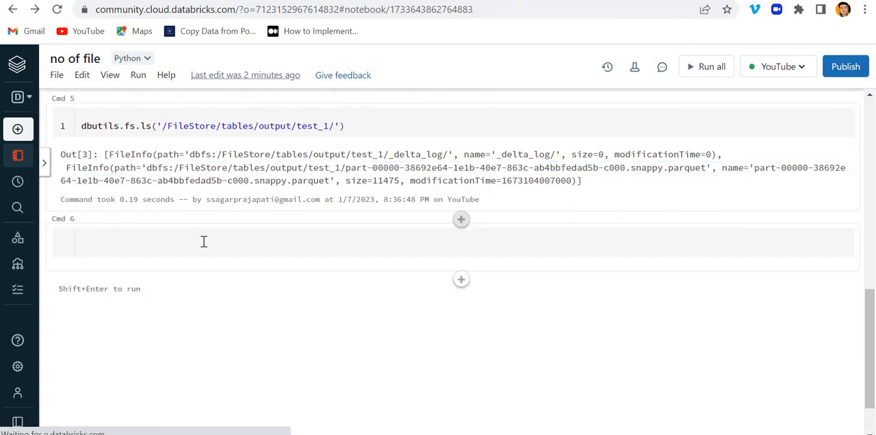
Run %sql select * from delta.`dbfs:/FileStore/tables/output/test_1/`, returning 126 rows
text(select)
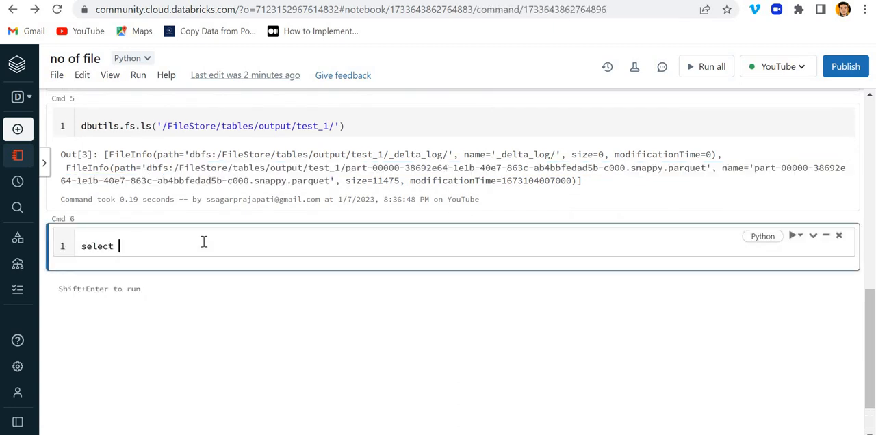
text(* from dela)
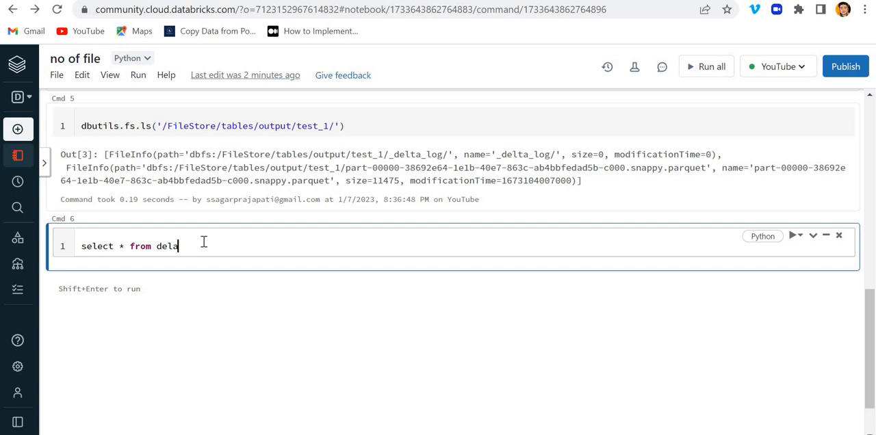
text(a)
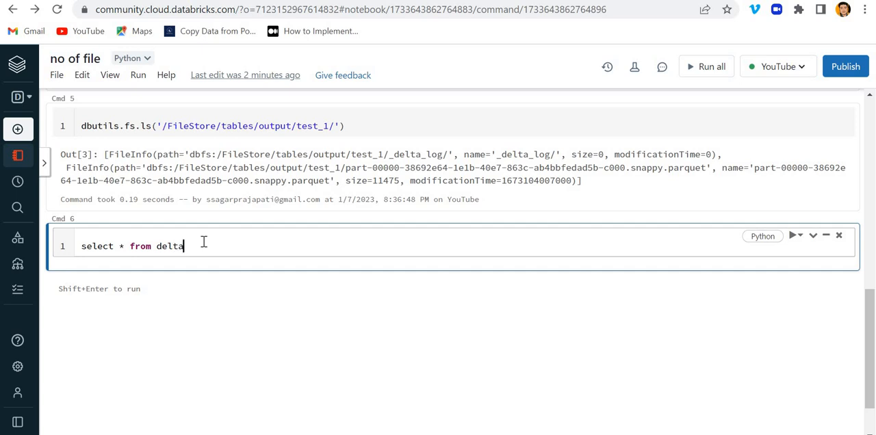
text(.``)
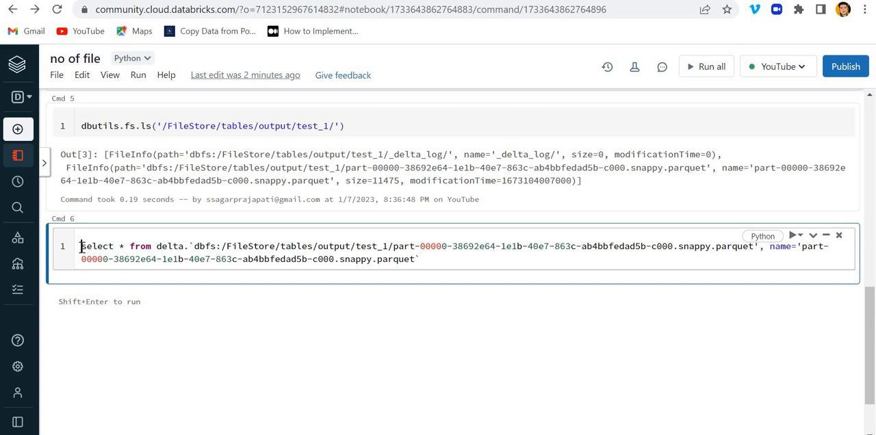
text(%sql)
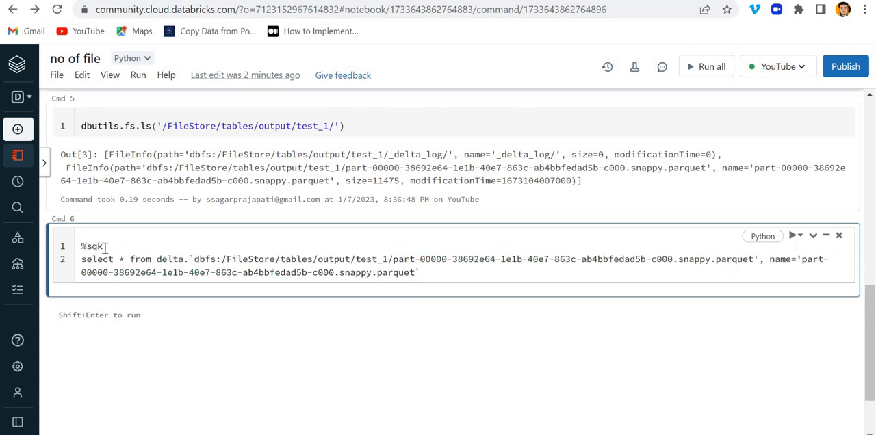
text(%sql)
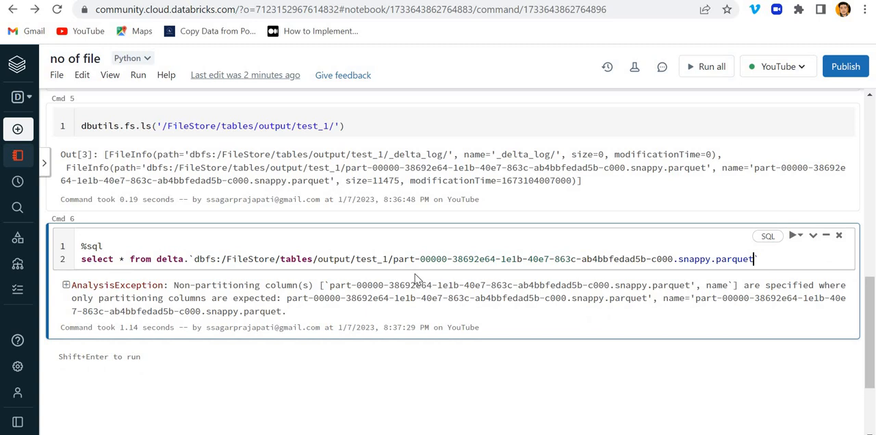
click(793, 235)
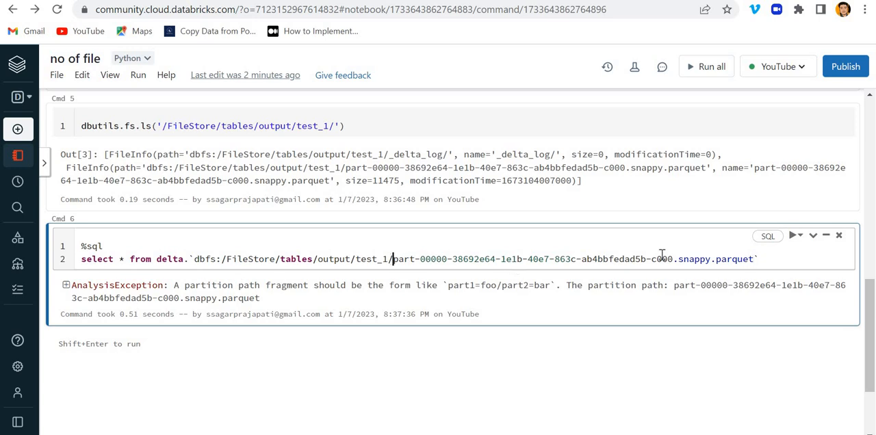
key(Backspace)
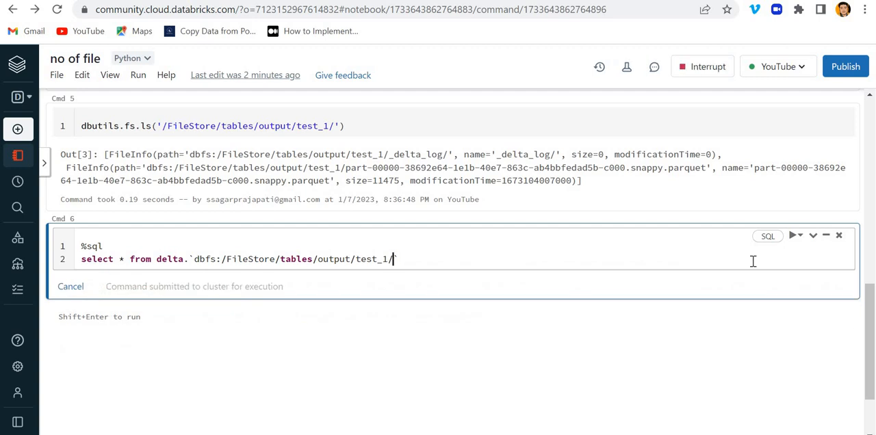
key(Shift+Enter)
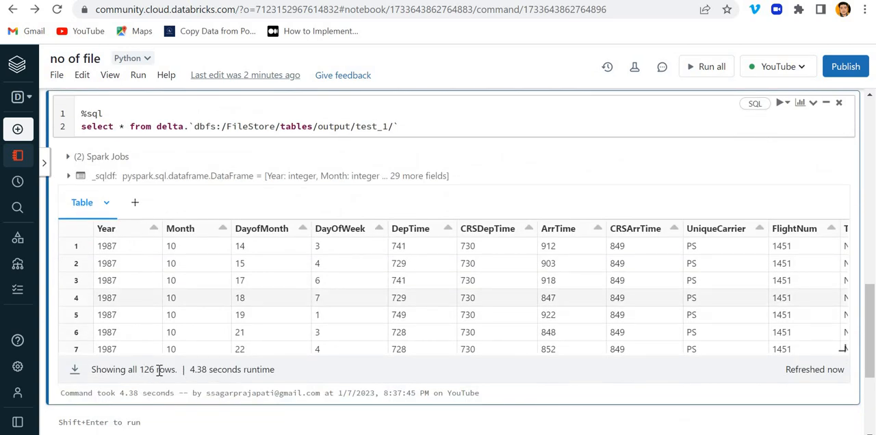
double_click(156, 370)
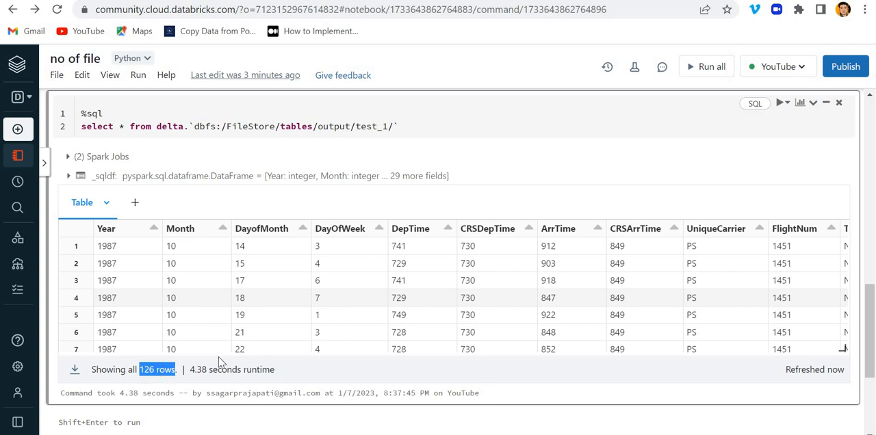
Run %sql select 126/10 in a new cell, returning 12.6
scroll(down, 3)
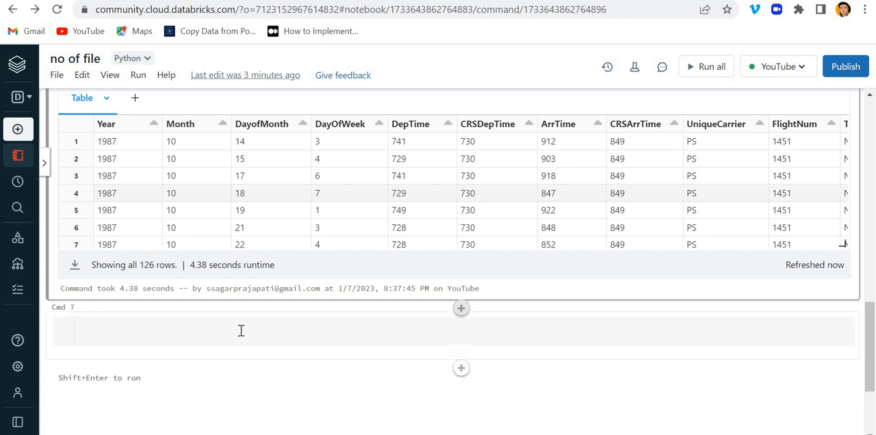
text(select)
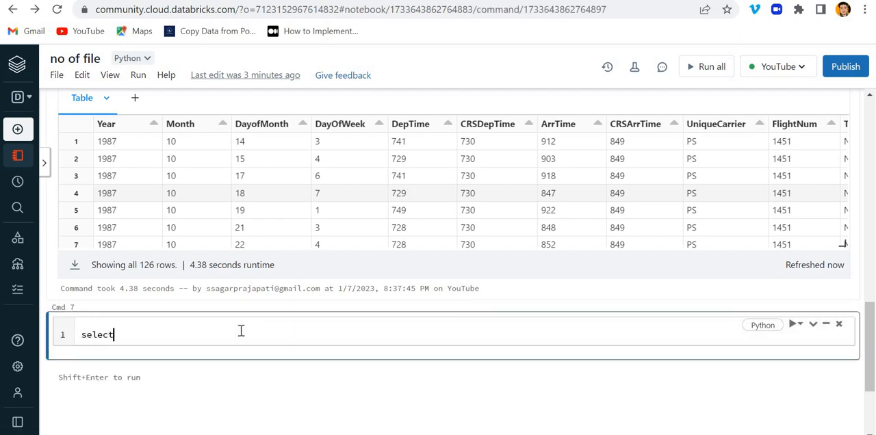
text(126)
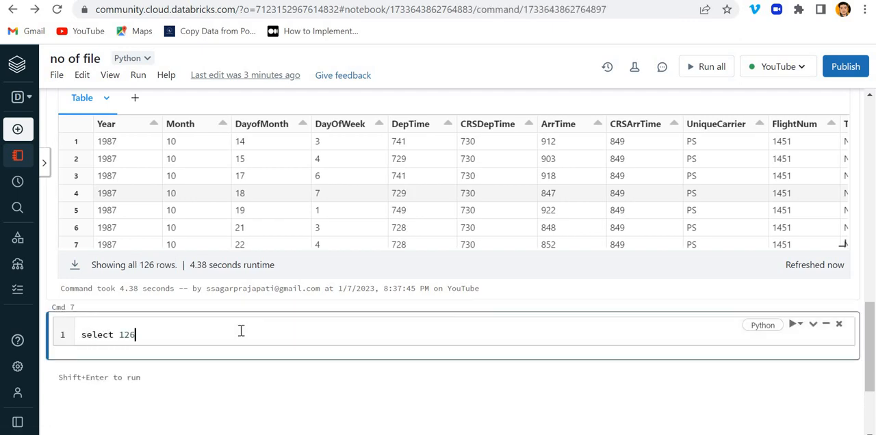
text(/)
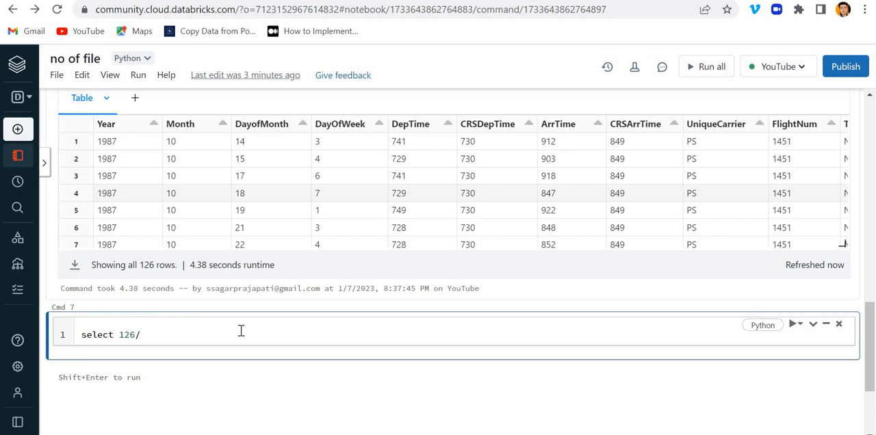
text(10)
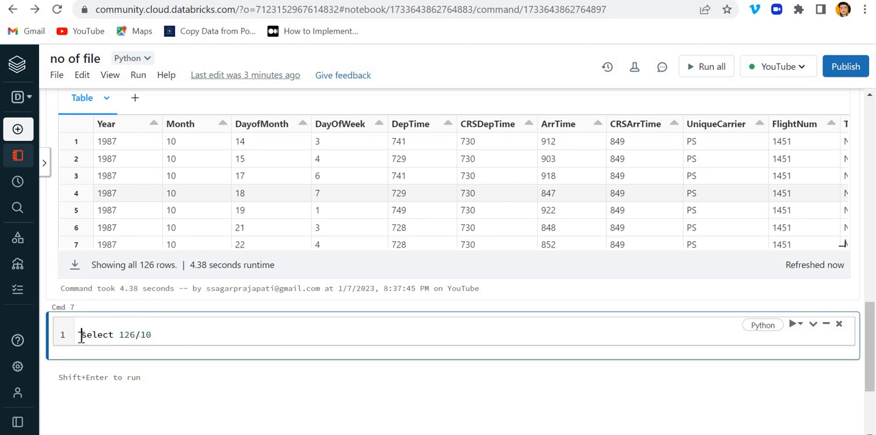
text(%sql)
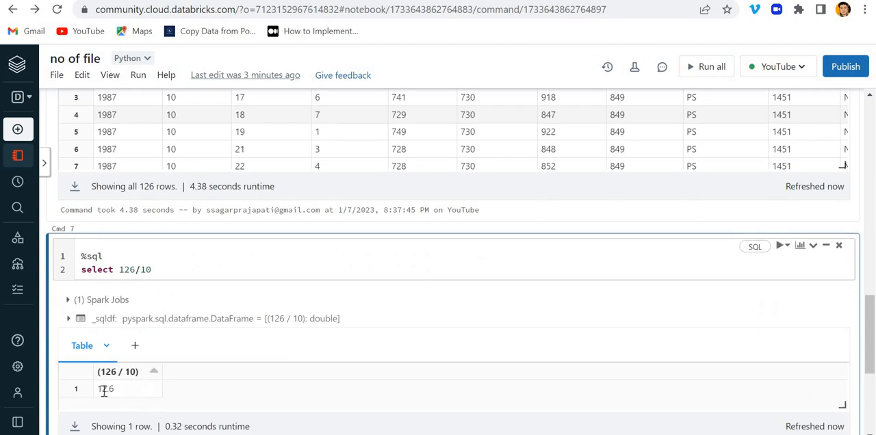
double_click(106, 389)
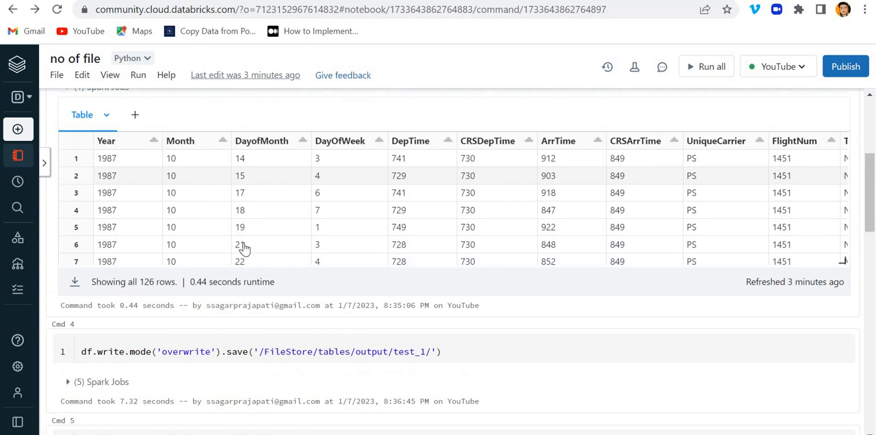
Run %sql set spark.sql.files.maxRecordsPerFile=10, returning that key with value 10
scroll(down, 3)
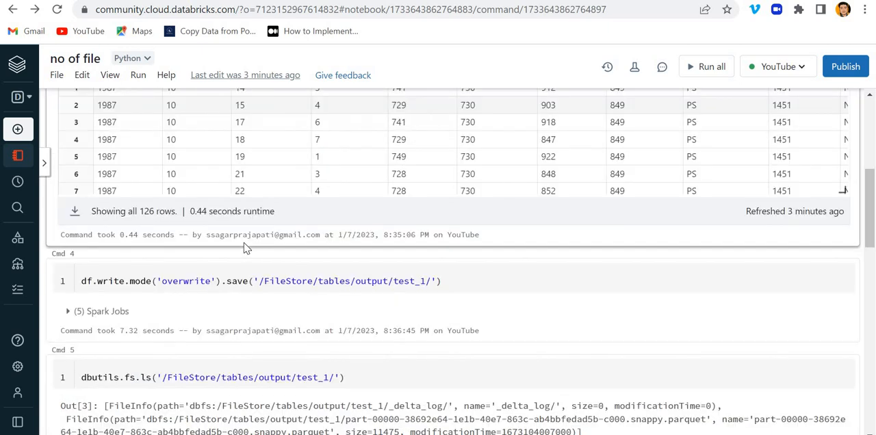
scroll(down, 3)
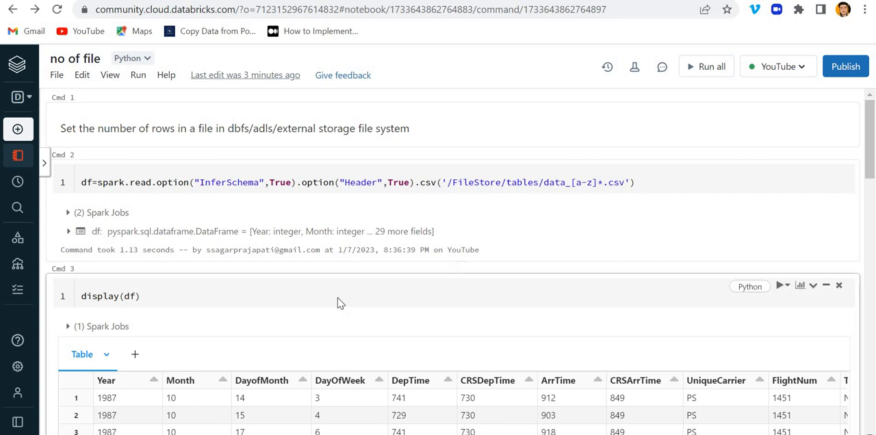
scroll(down, 3)
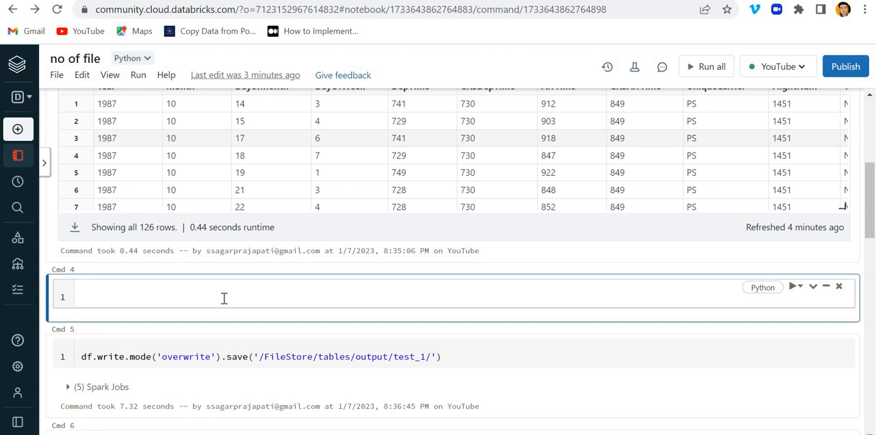
text(%sql)
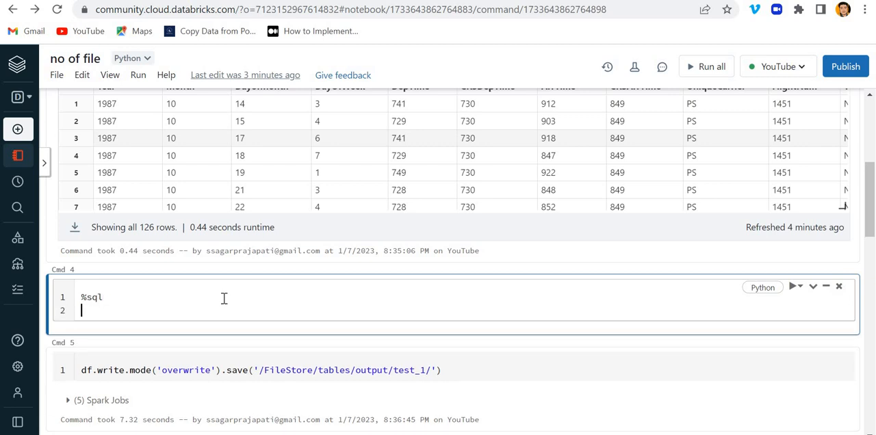
text(set spa)
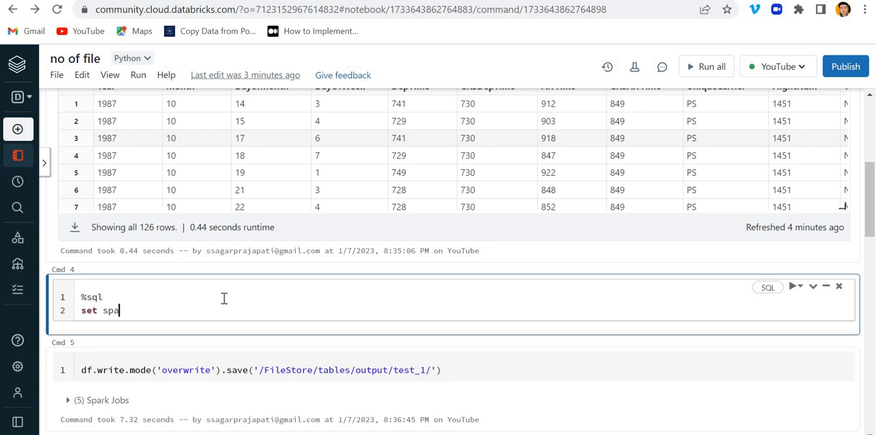
text(rk.sql.)
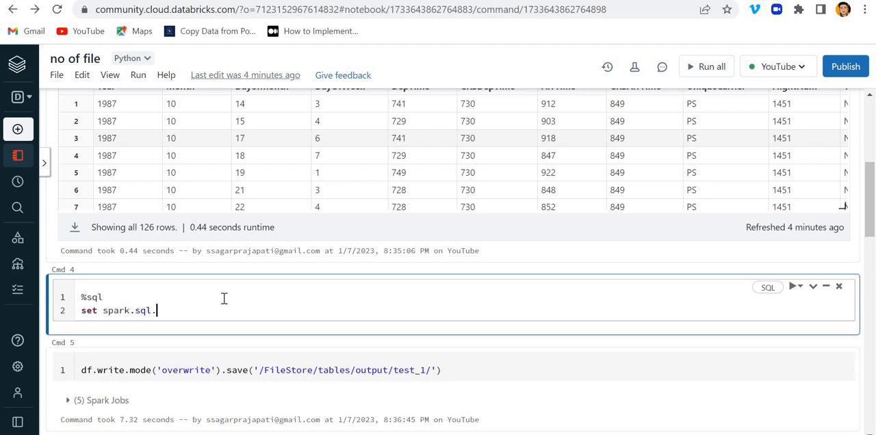
text(dile)
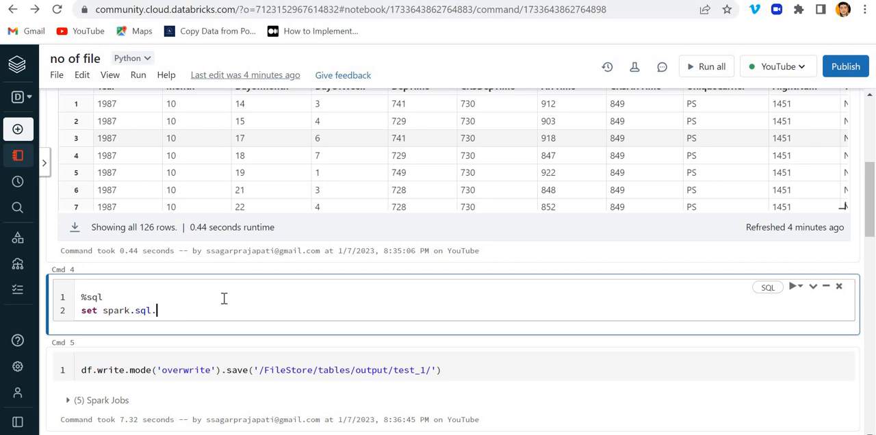
text(files.)
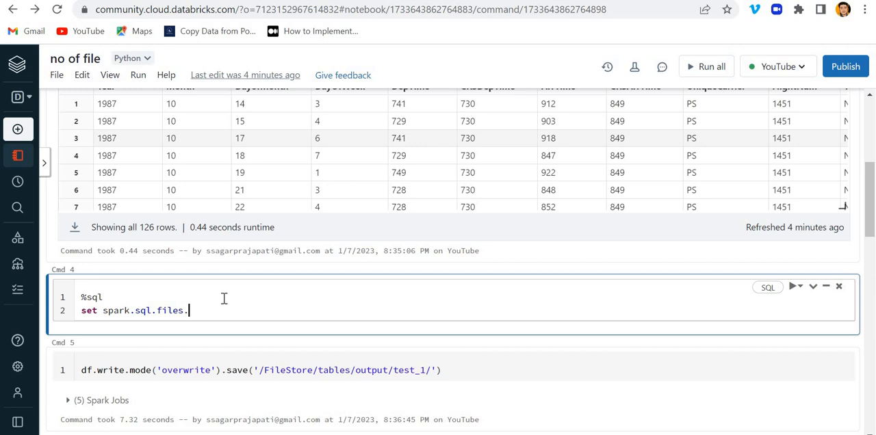
text(max)
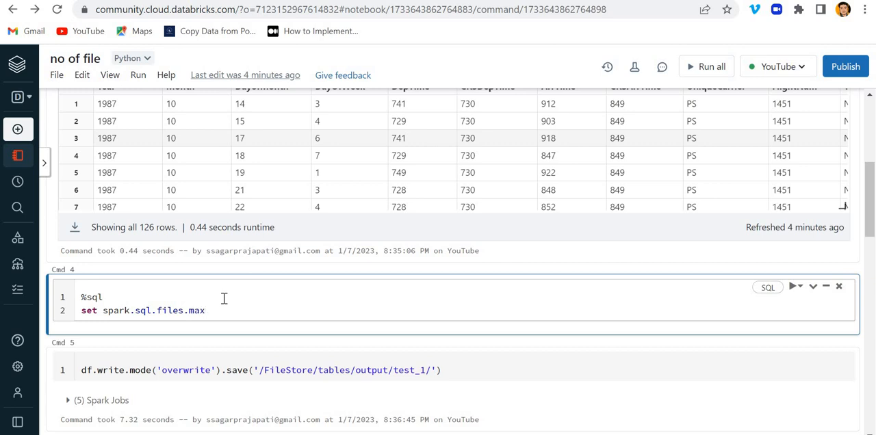
text(fileRe)
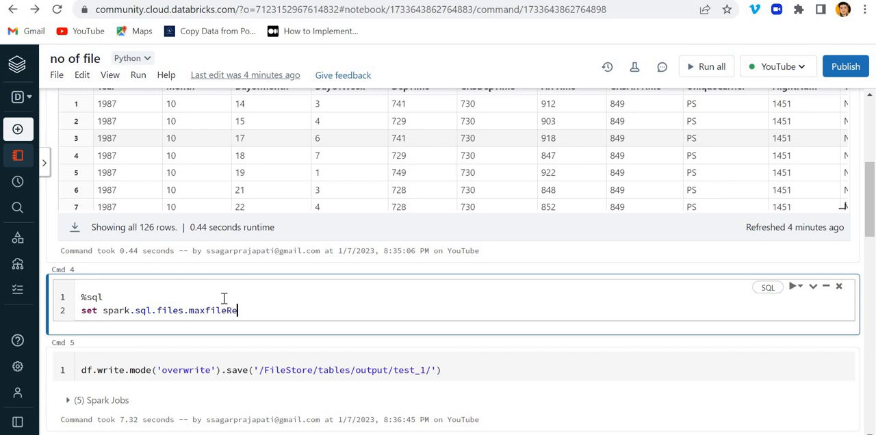
text(cords)
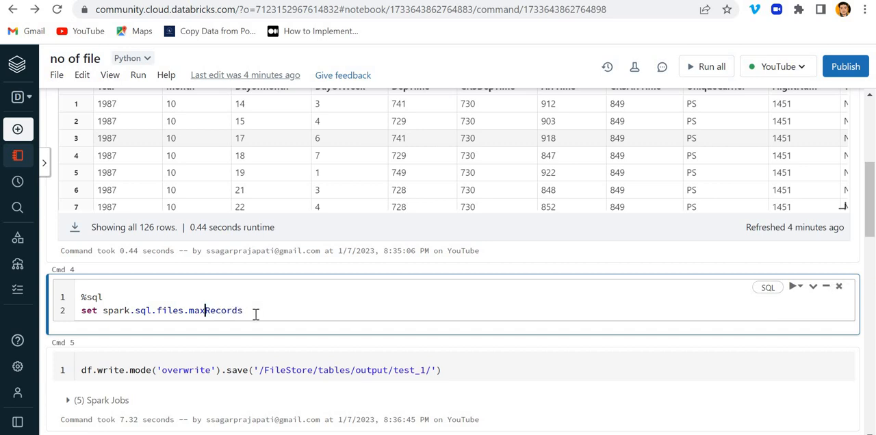
text(Per)
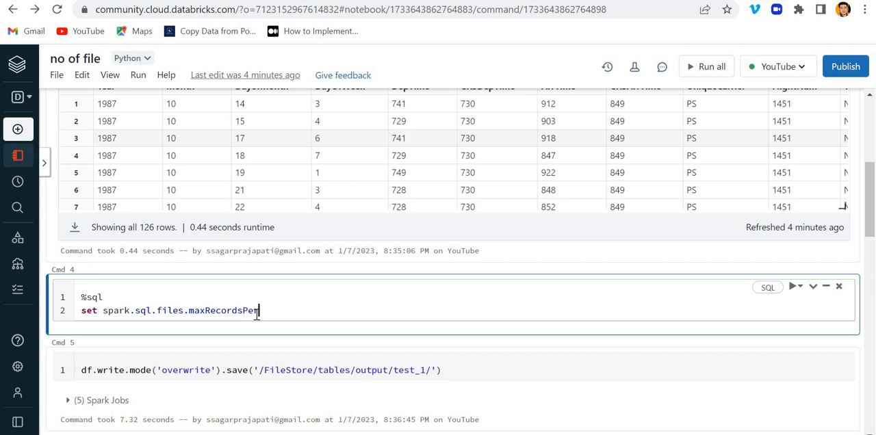
text(File)
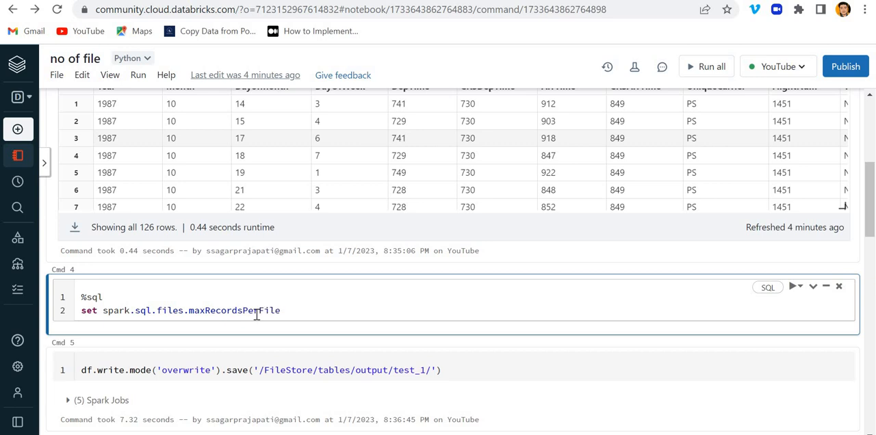
text(=)
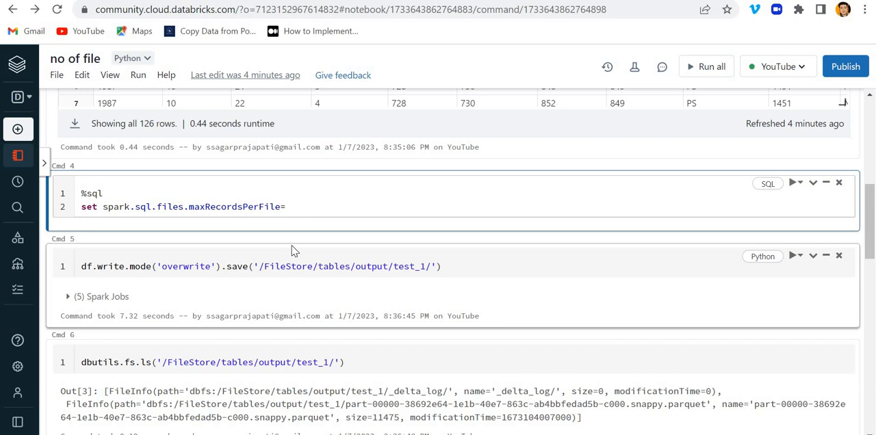
text(10)
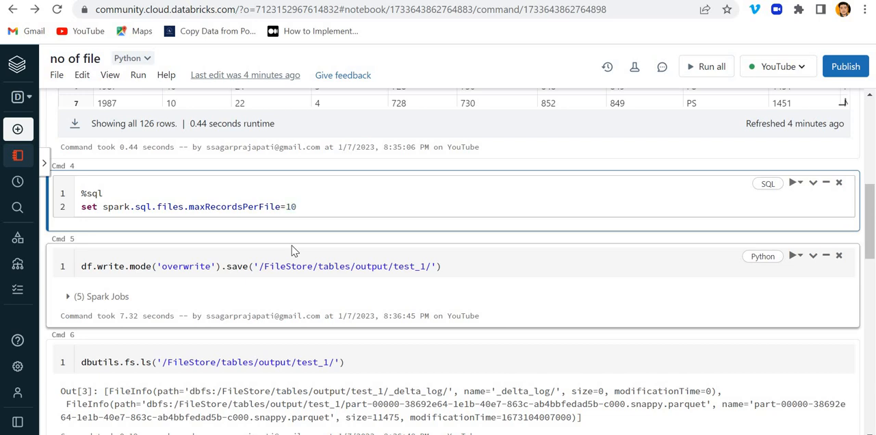
click(780, 183)
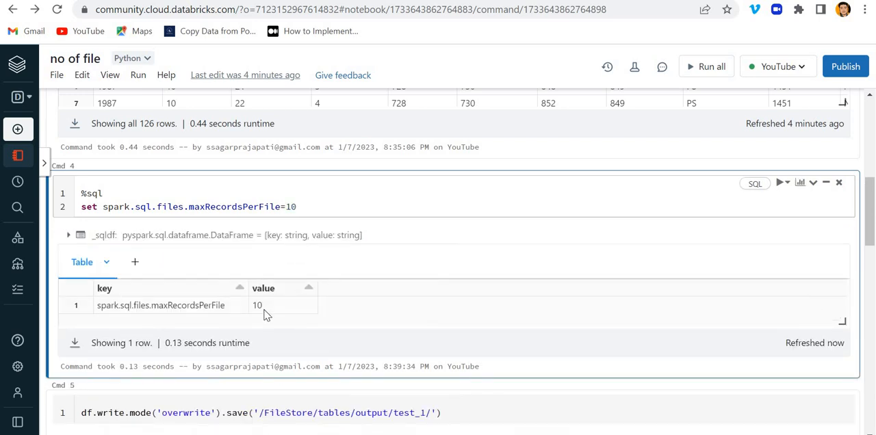
Change the save path to test_2/ and rewrite the data under the 10-record limit
scroll(down, 3)
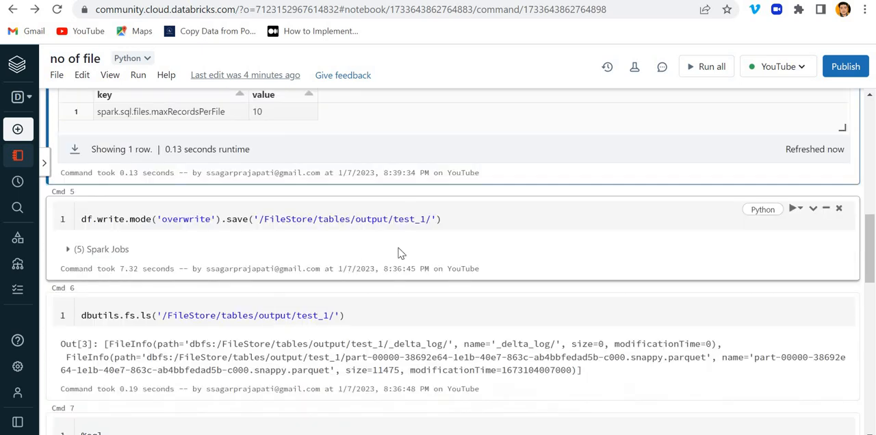
click(424, 219)
text(2)
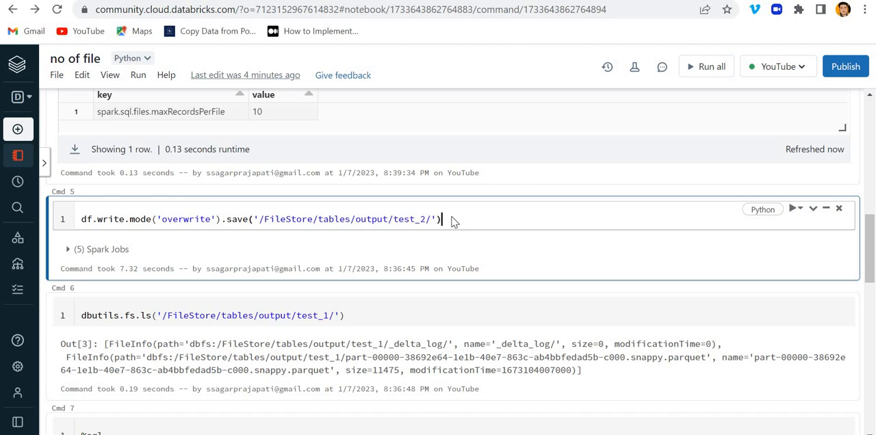
scroll(down, 3)
text(2)
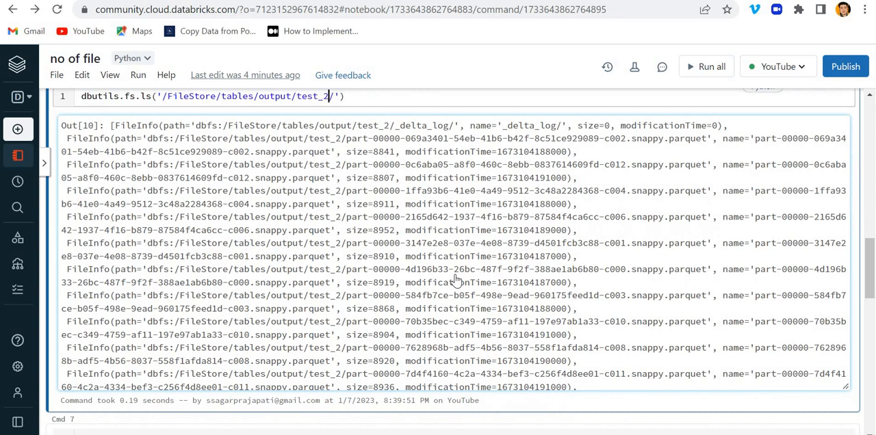
scroll(down, 3)
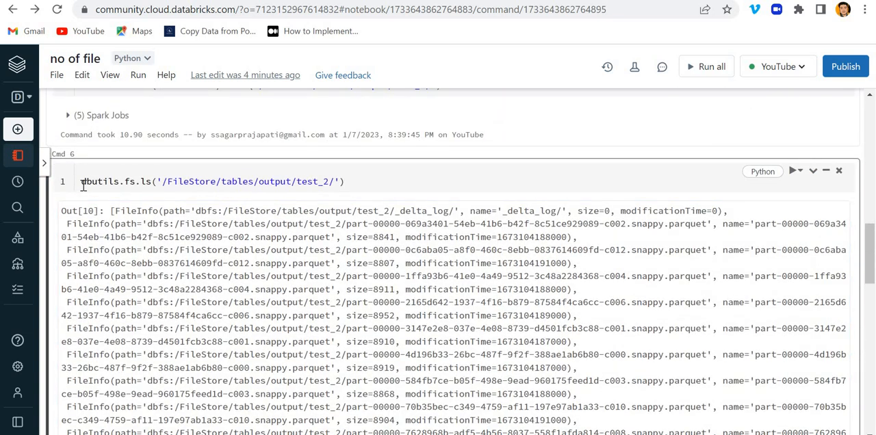
Count test_2/ files by wrapping the dbutils.fs.ls listing in len(), returning 14
text(len()
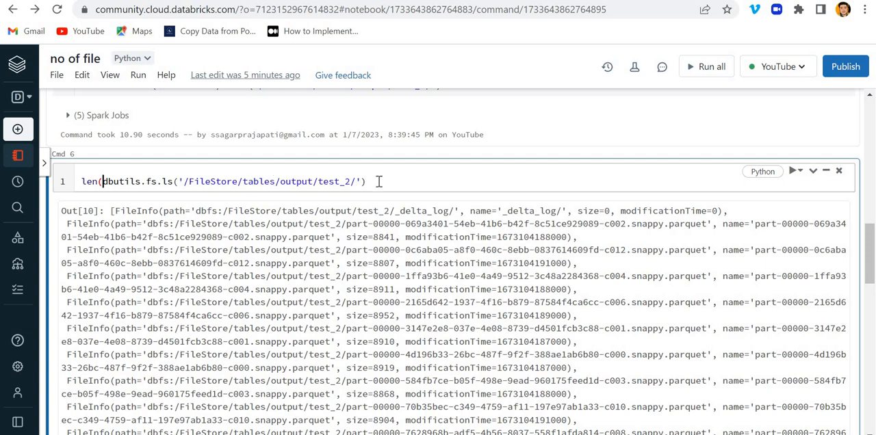
text())
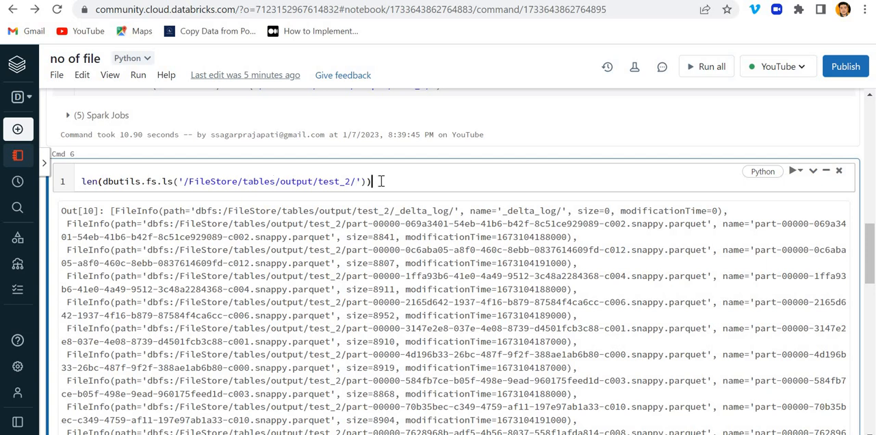
click(792, 170)
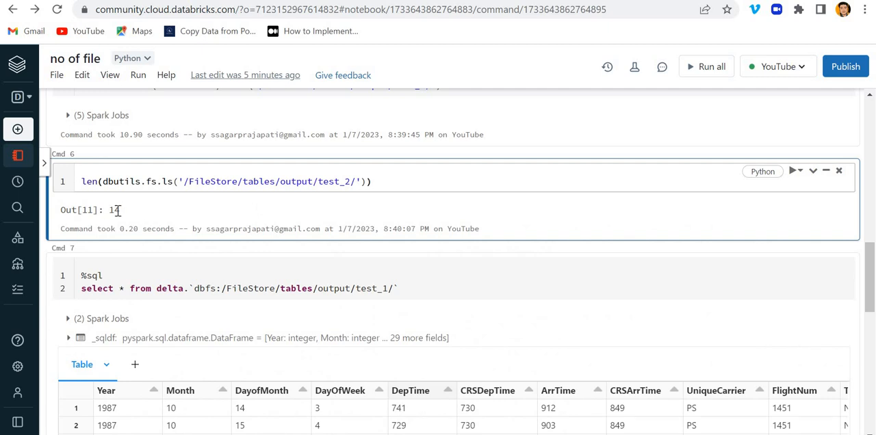
double_click(114, 210)
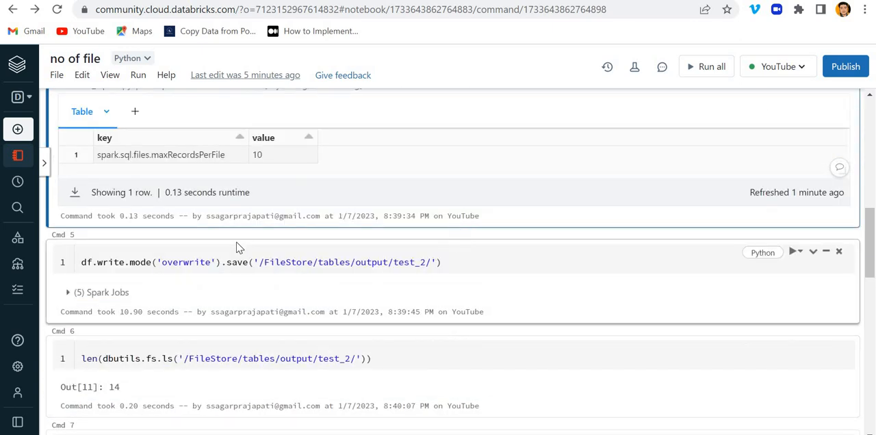
Insert an empty .option("") before .save in the test_2 write command
scroll(down, 3)
text(option("")
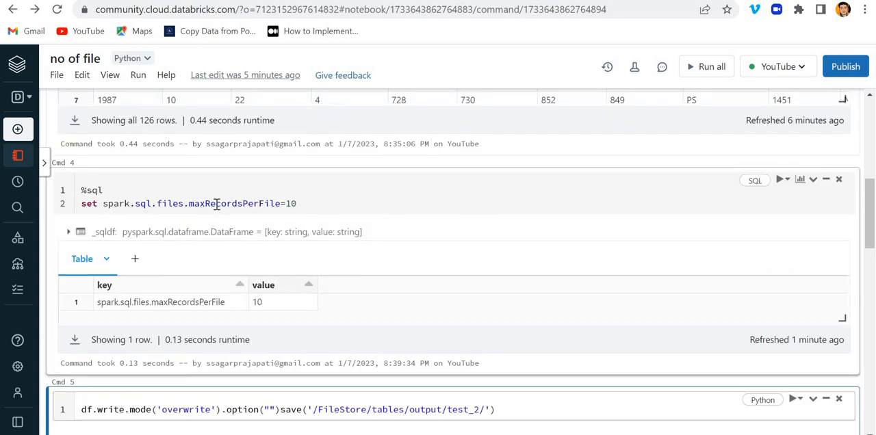
Make the writer option maxRecordsPerFile 30 and rerun the 10-record session setting
scroll(down, 3)
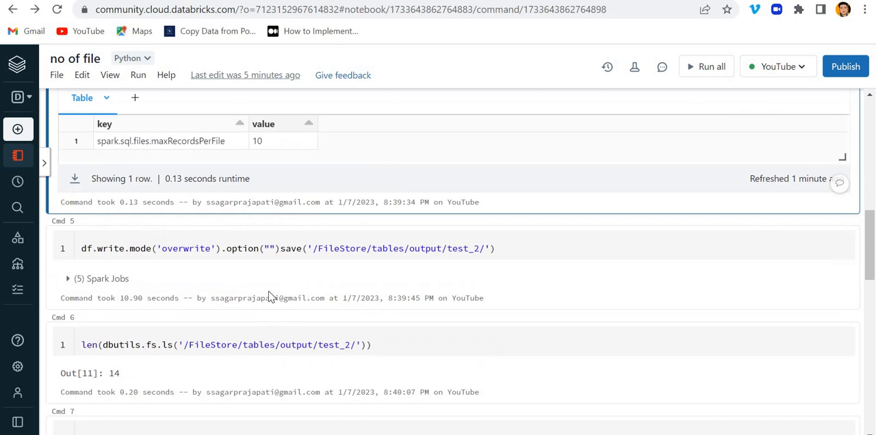
click(269, 248)
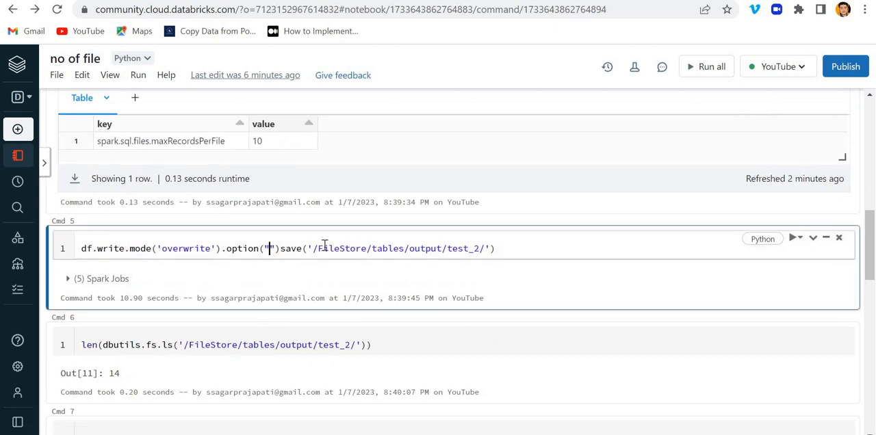
text(maxRecordsPerFile)
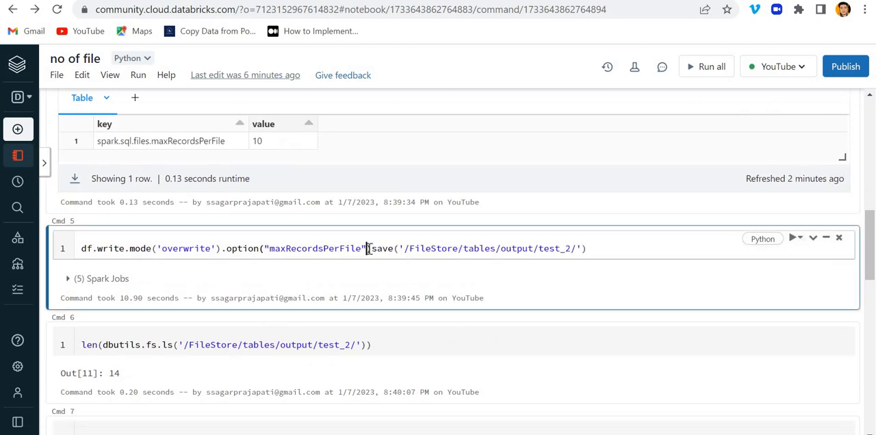
scroll(down, 3)
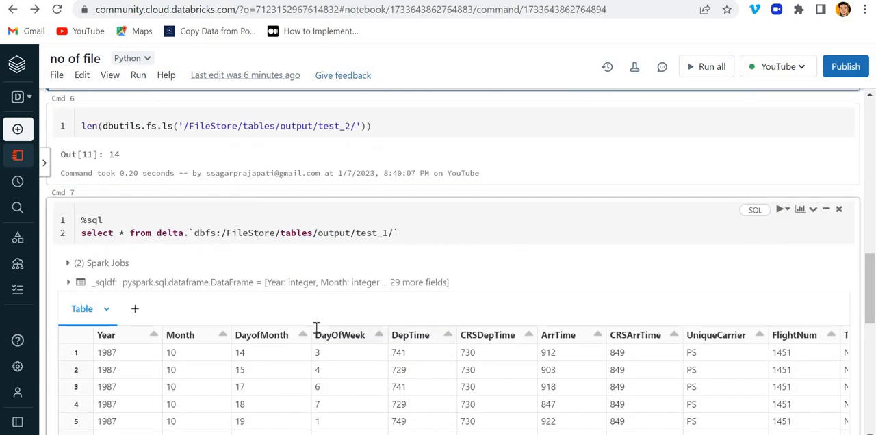
scroll(down, 3)
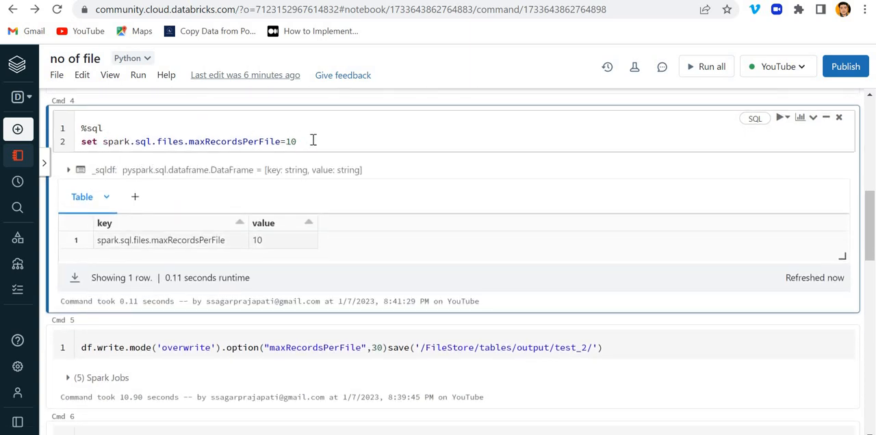
Highlight the Cmd 4 maxRecordsPerFile setting, then scroll to the 30-record write to test_3, which yields 6 files
drag(103, 142, 296, 142)
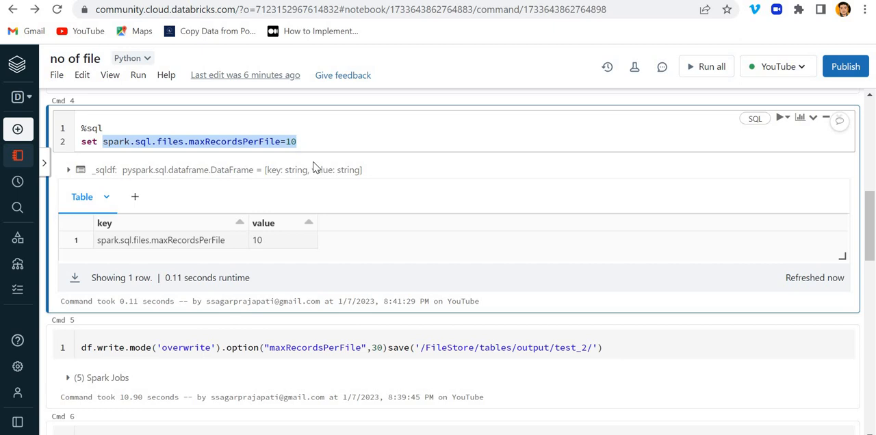
scroll(down, 3)
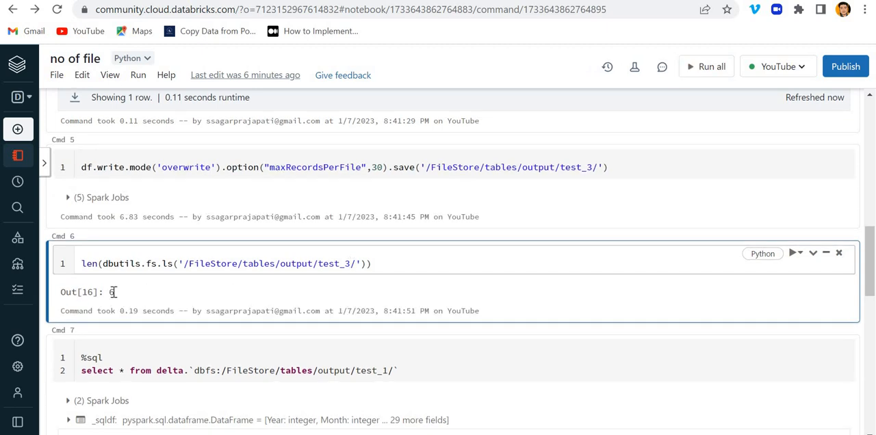
scroll(down, 3)
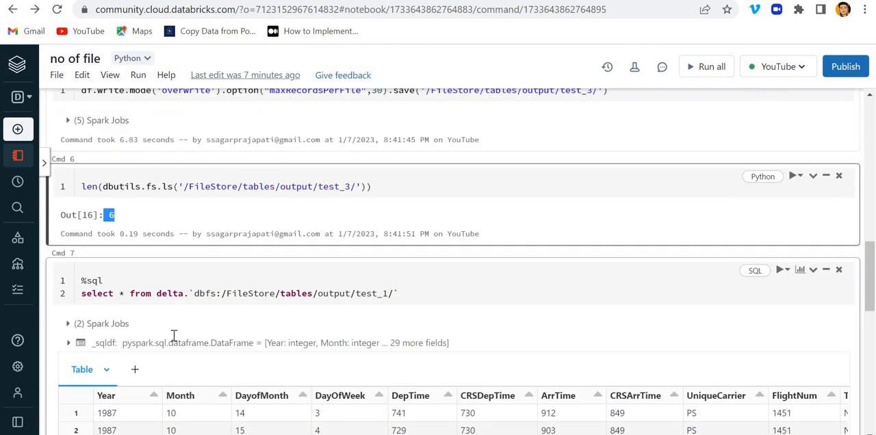
scroll(down, 3)
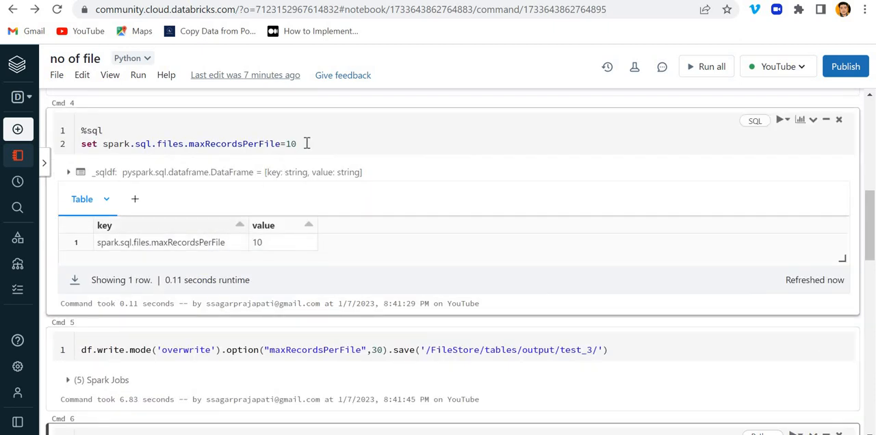
triple_click(188, 143)
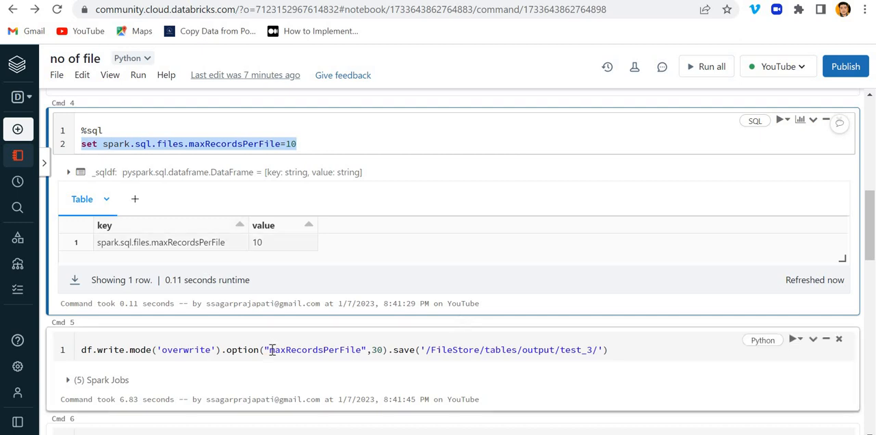
double_click(317, 349)
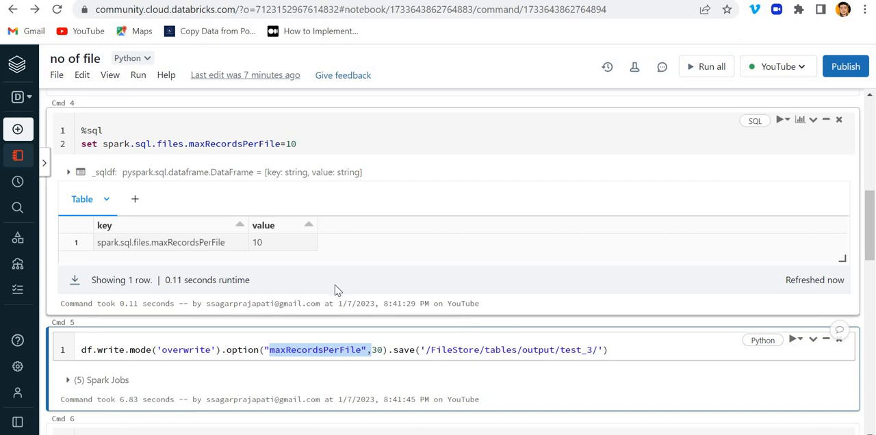
scroll(down, 3)
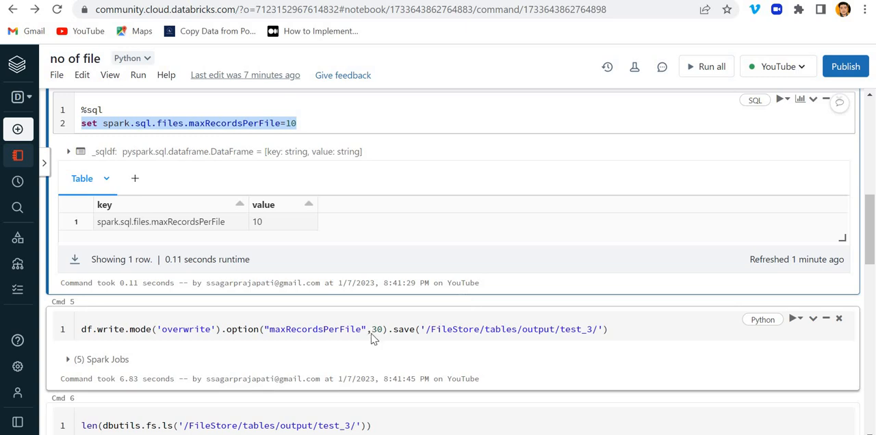
scroll(down, 3)
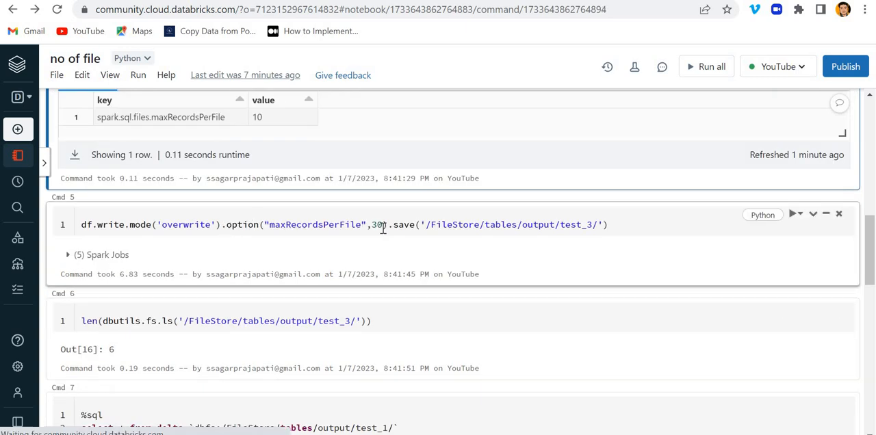
drag(227, 224, 389, 225)
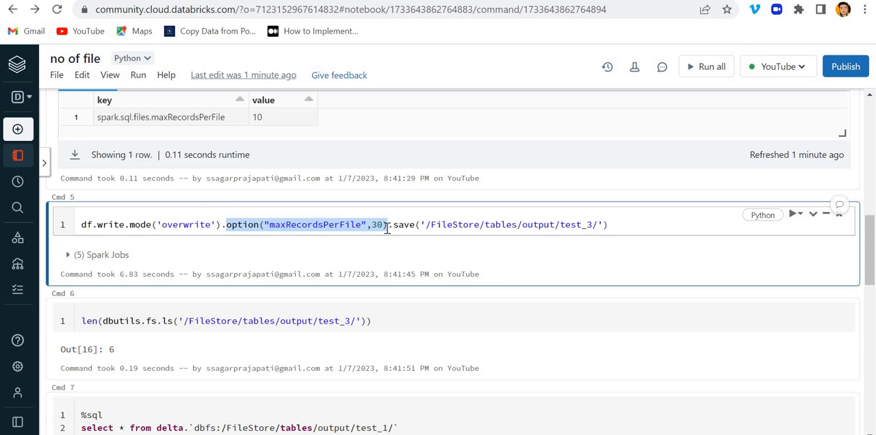